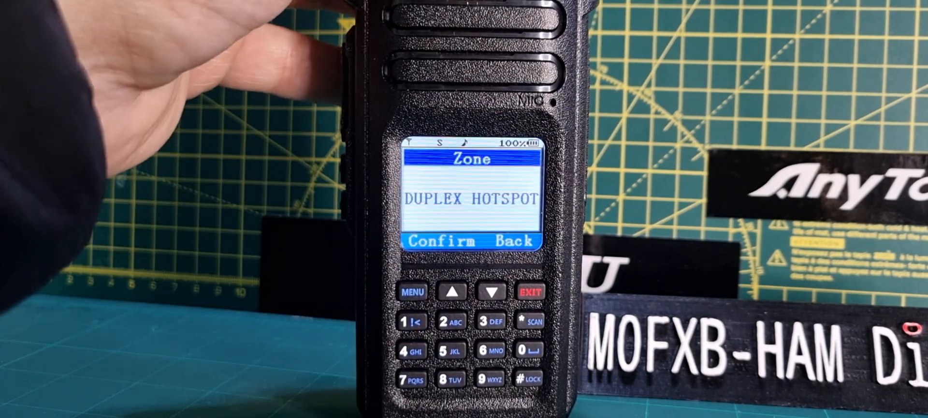
pyautogui.click(491, 292)
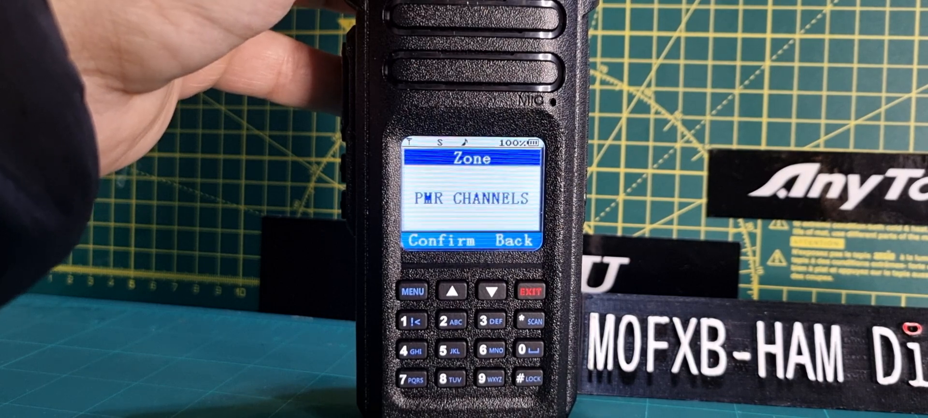